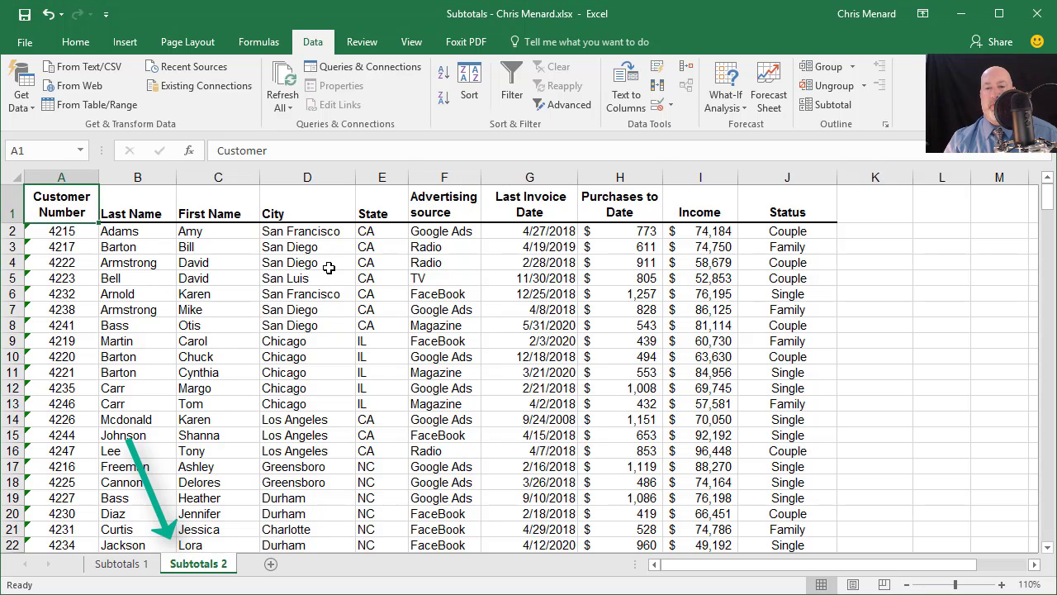
Sort the customer list A to Z by State so CA rows come first
scroll("down", 3)
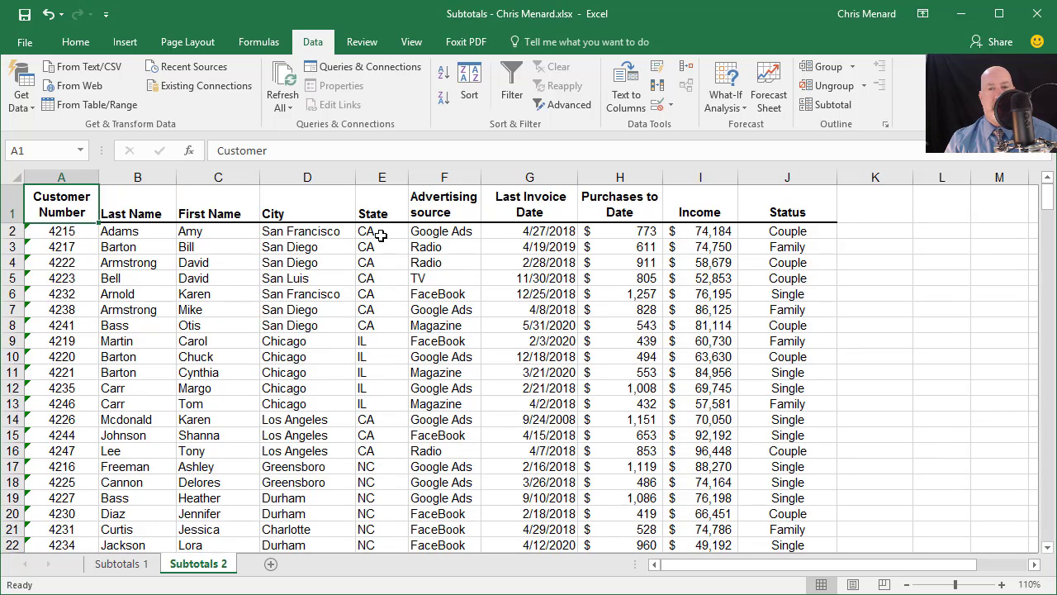
right_click(366, 231)
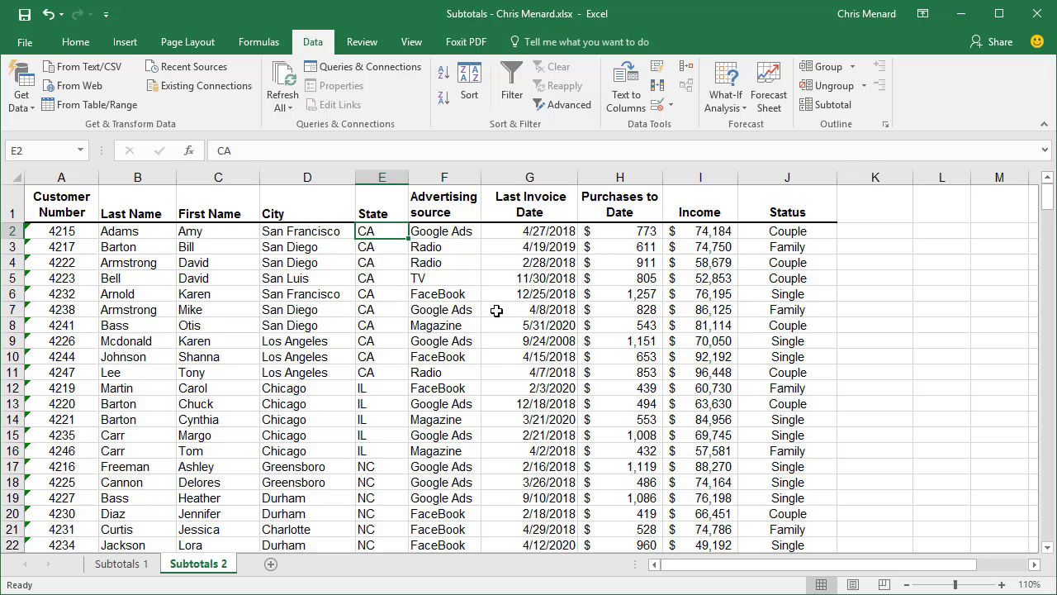
mouse_move(606, 266)
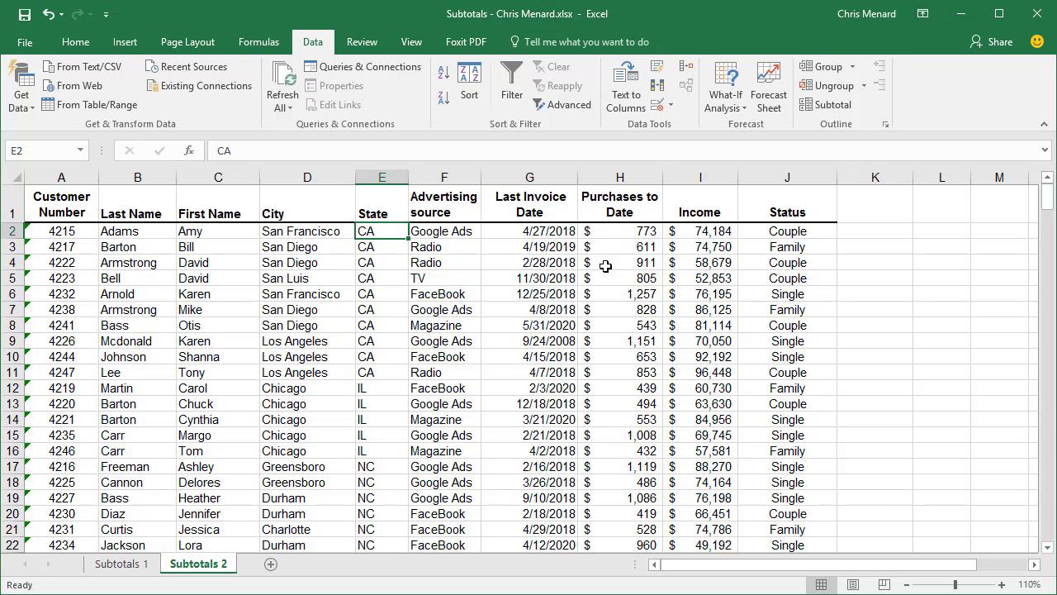
mouse_move(378, 112)
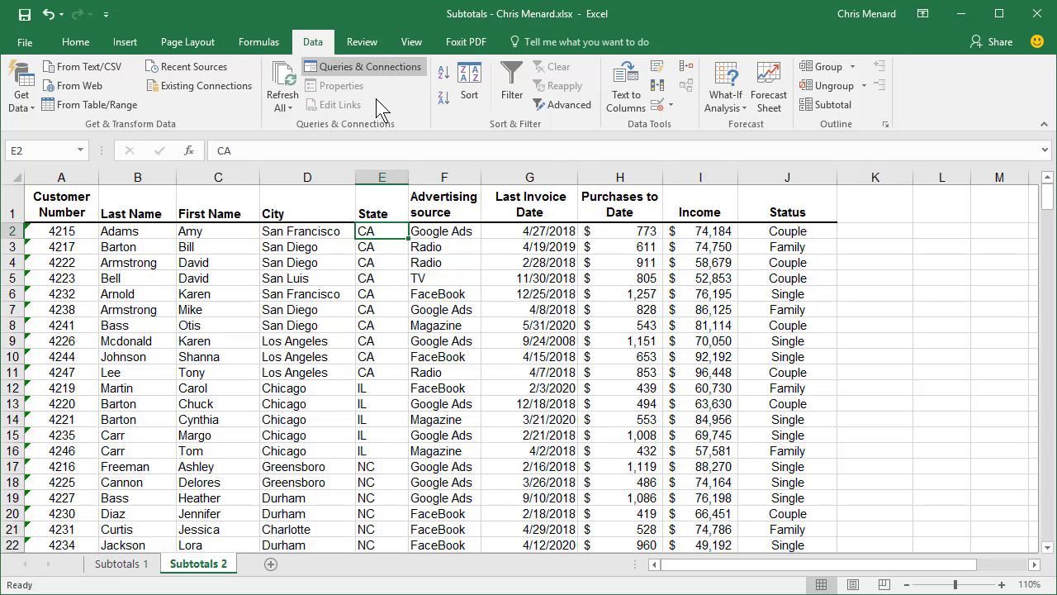
Add Sum subtotals of Purchases to Date at each change in State
left_click(826, 104)
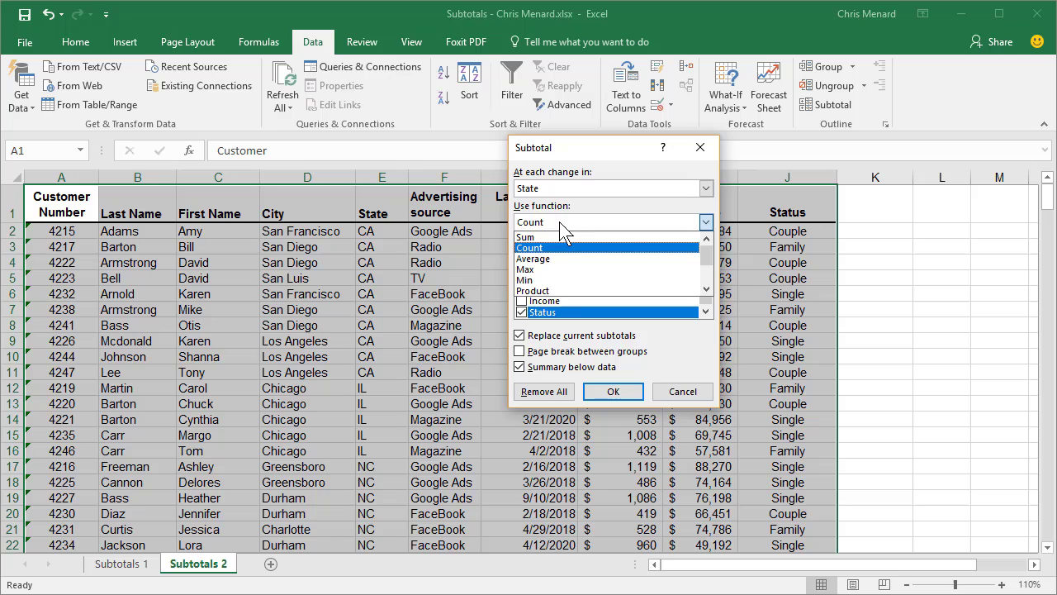
left_click(526, 237)
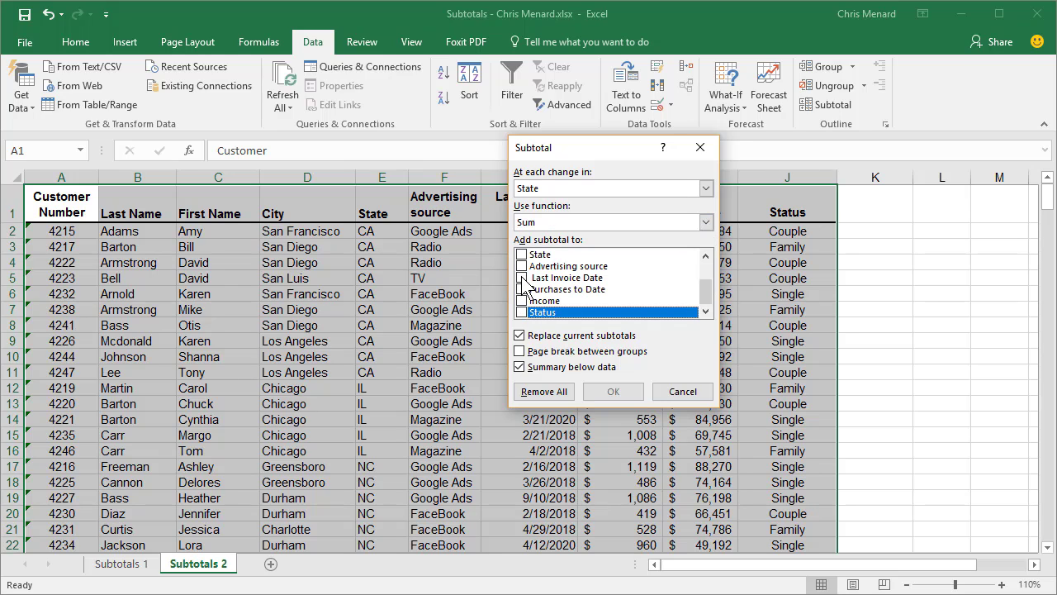
left_click(520, 289)
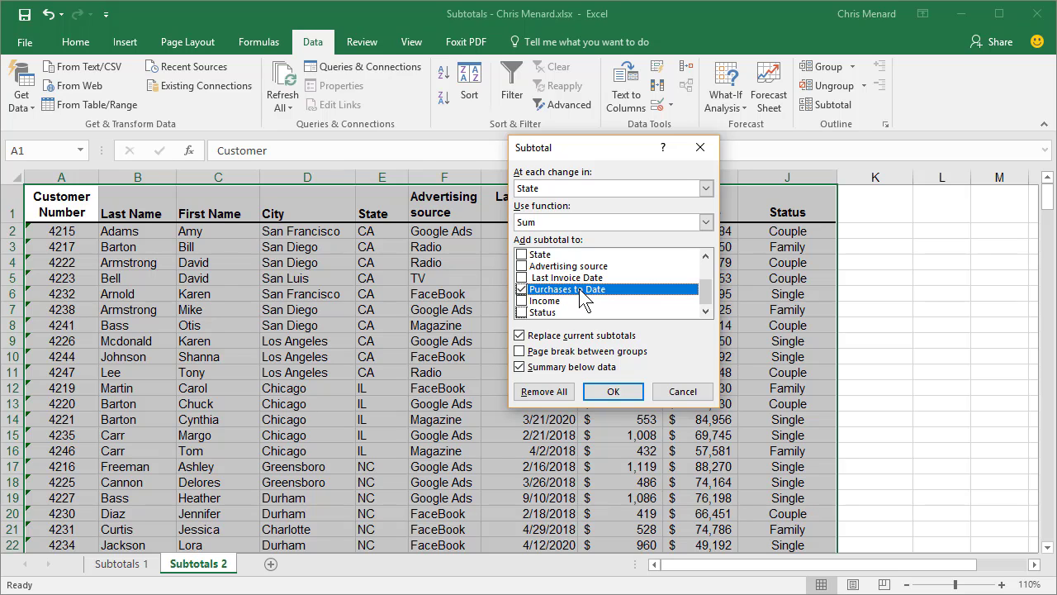
left_click(614, 391)
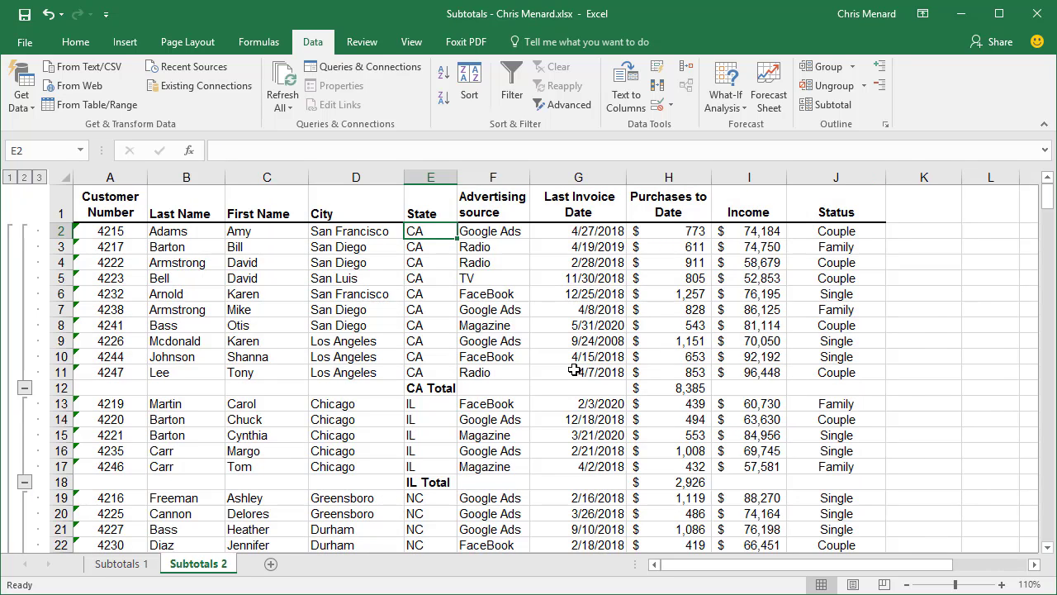
mouse_move(827, 104)
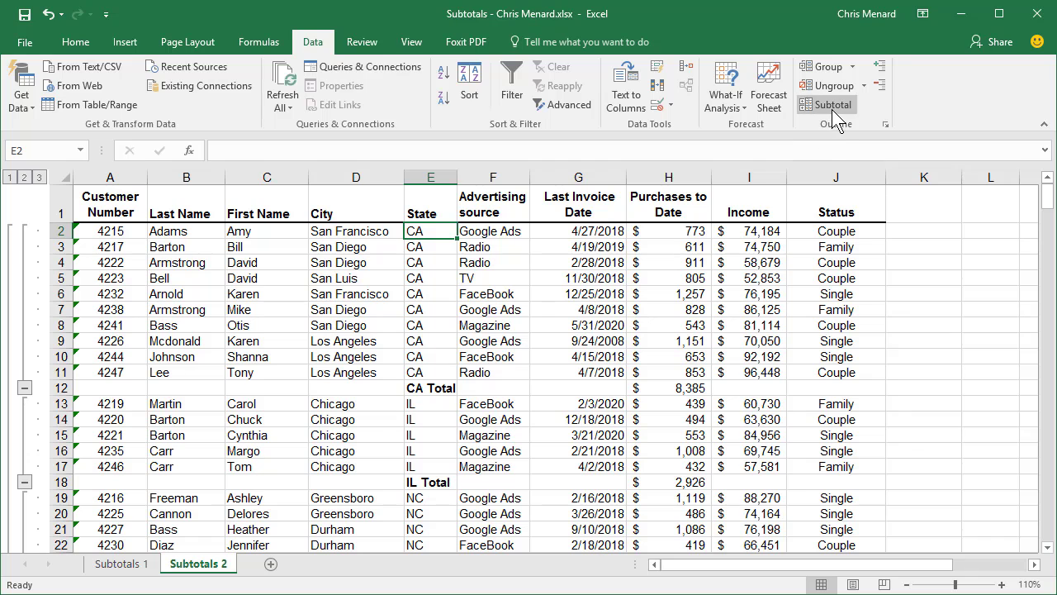
Add Average subtotals of Purchases to Date per state, keeping existing Total rows
left_click(829, 104)
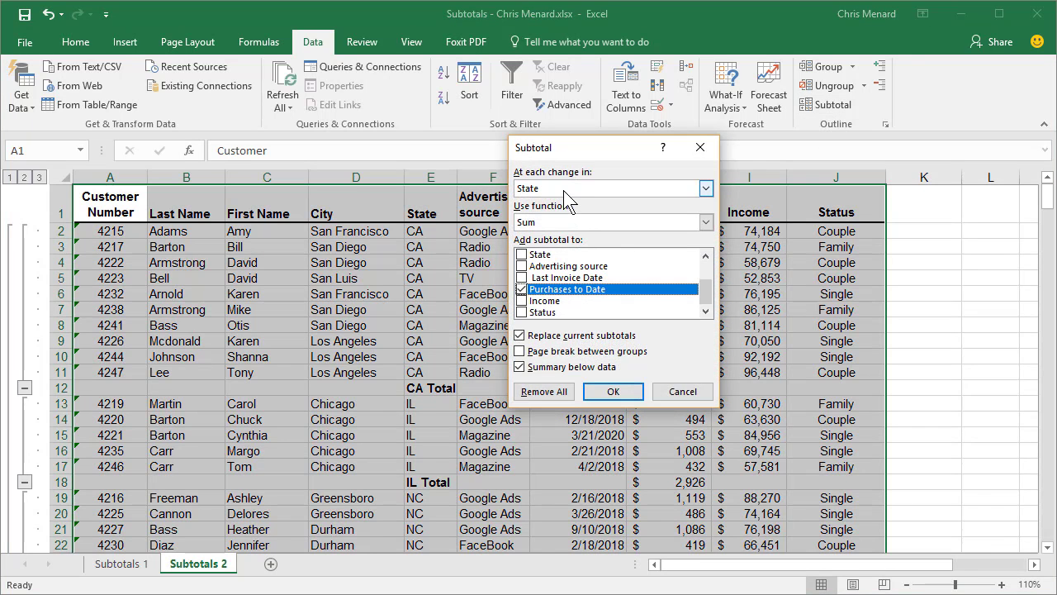
left_click(705, 222)
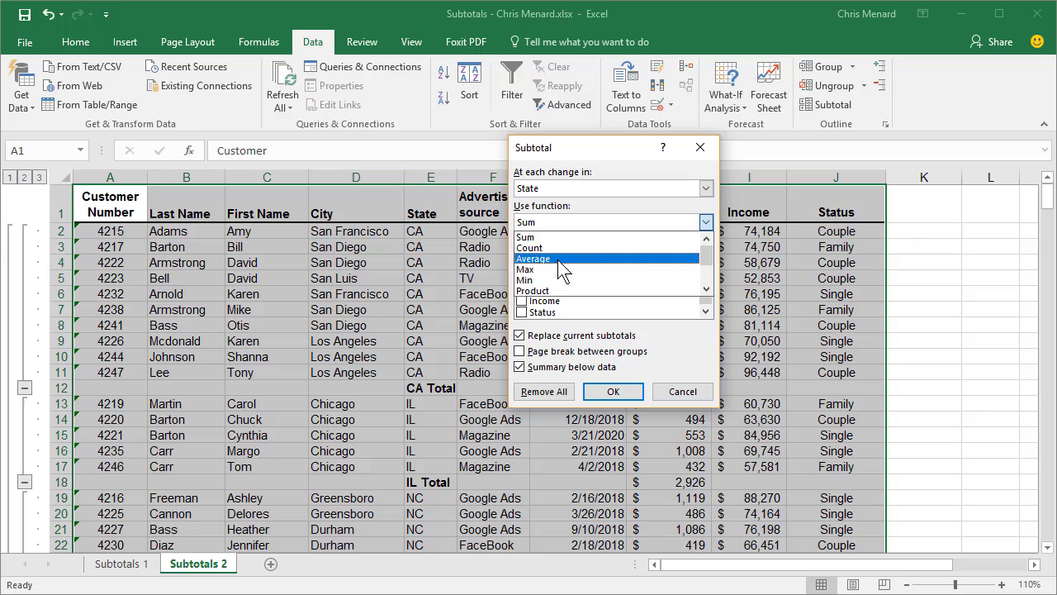
left_click(534, 258)
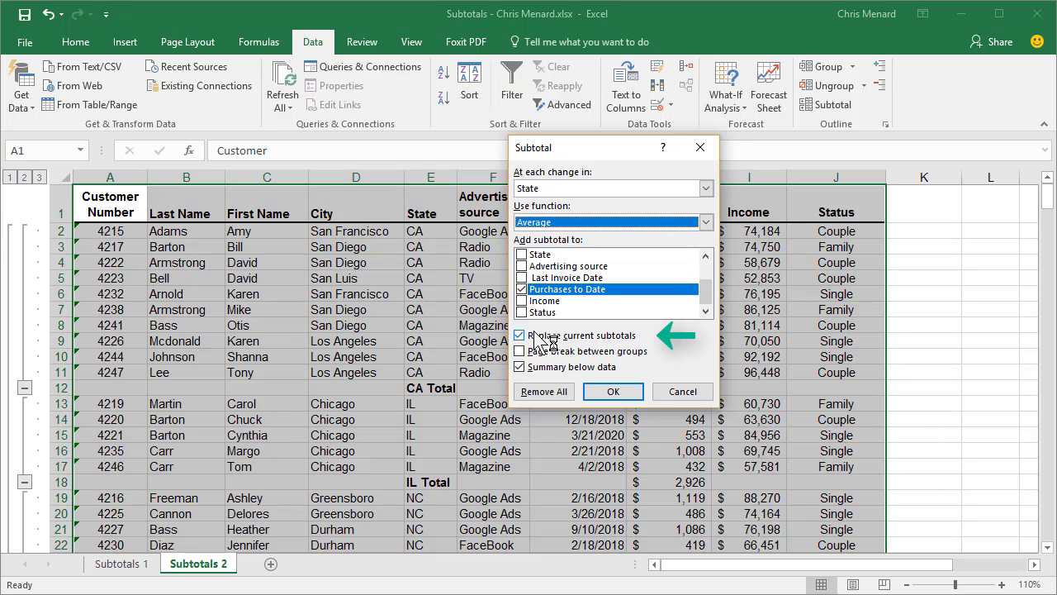
left_click(520, 350)
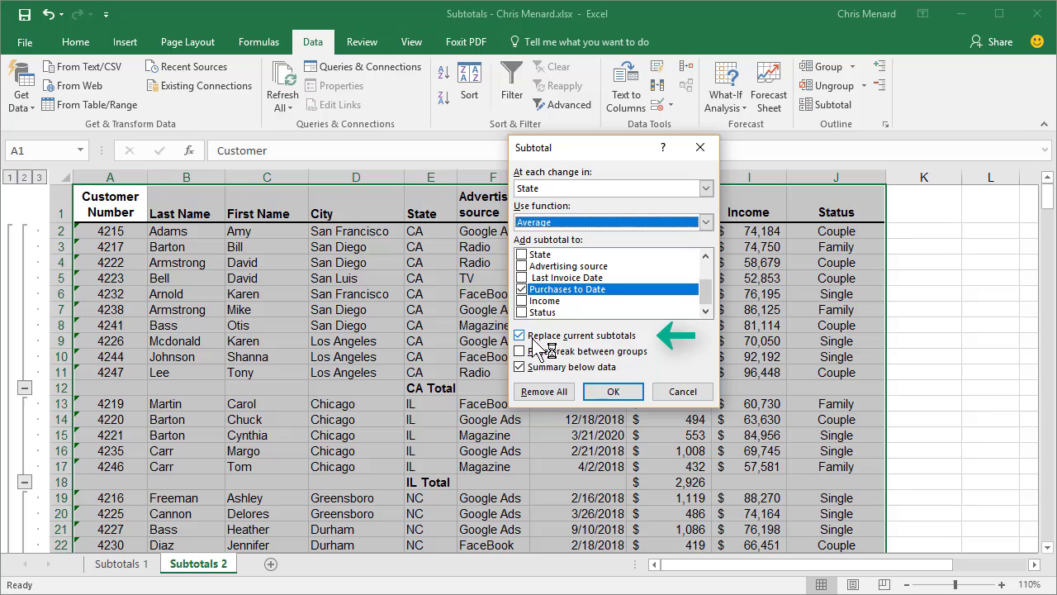
left_click(520, 335)
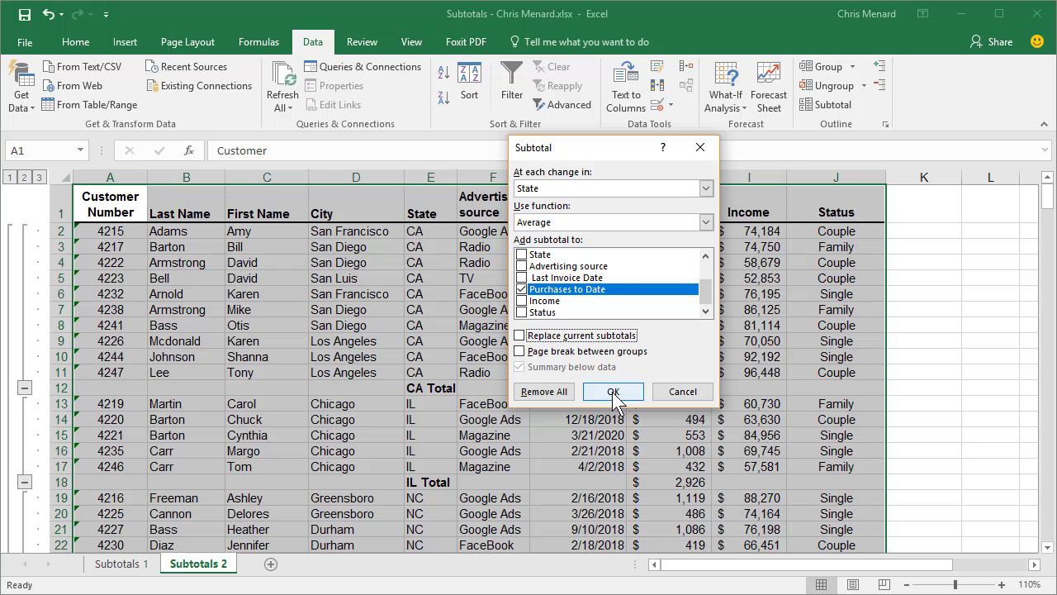
left_click(613, 391)
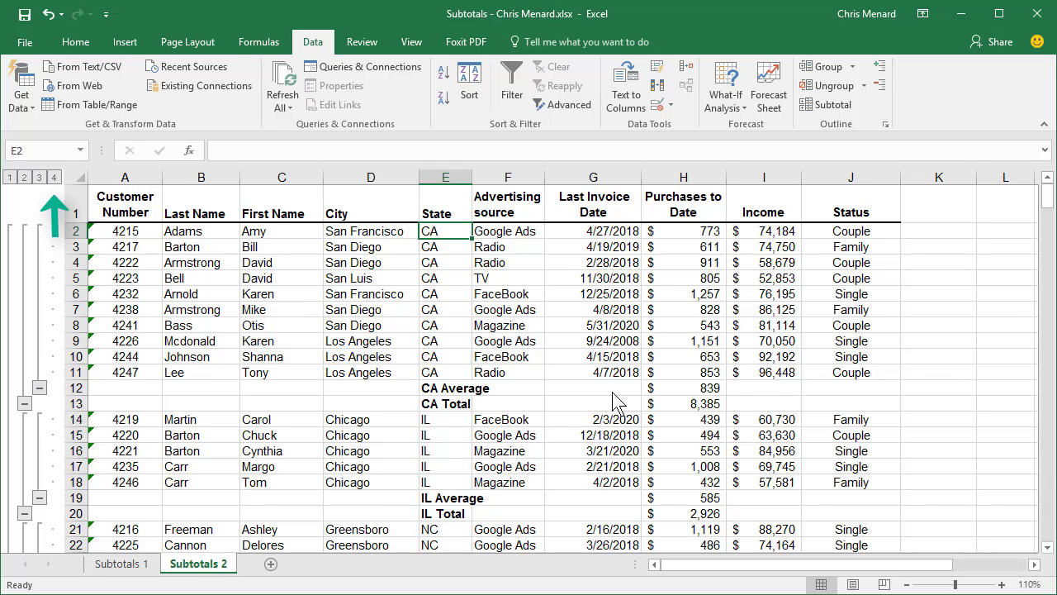
mouse_move(827, 105)
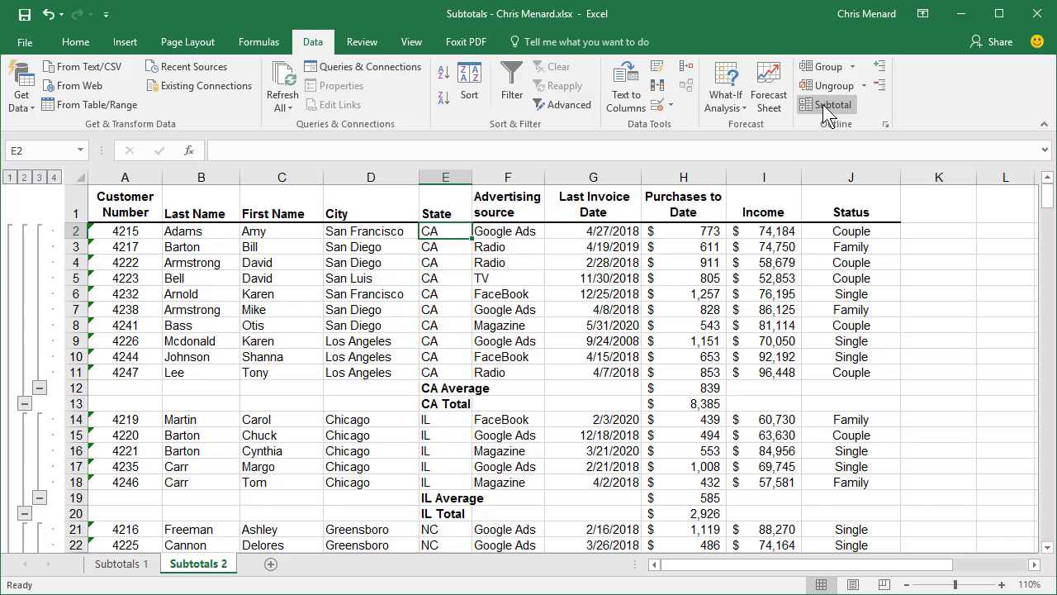
Add Max subtotals of Purchases to Date per state without replacing existing subtotals
left_click(833, 104)
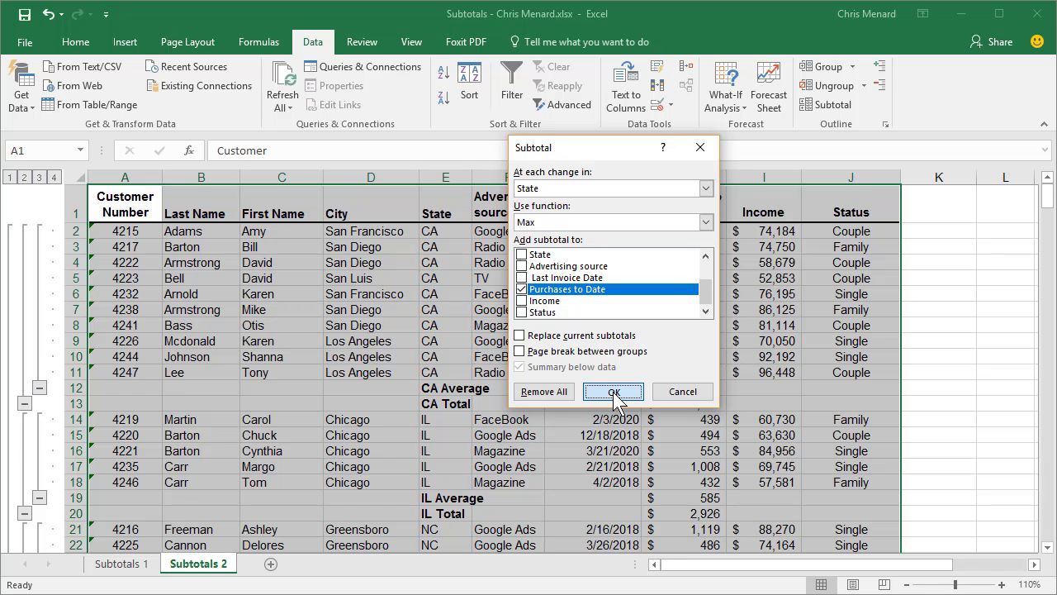
left_click(613, 391)
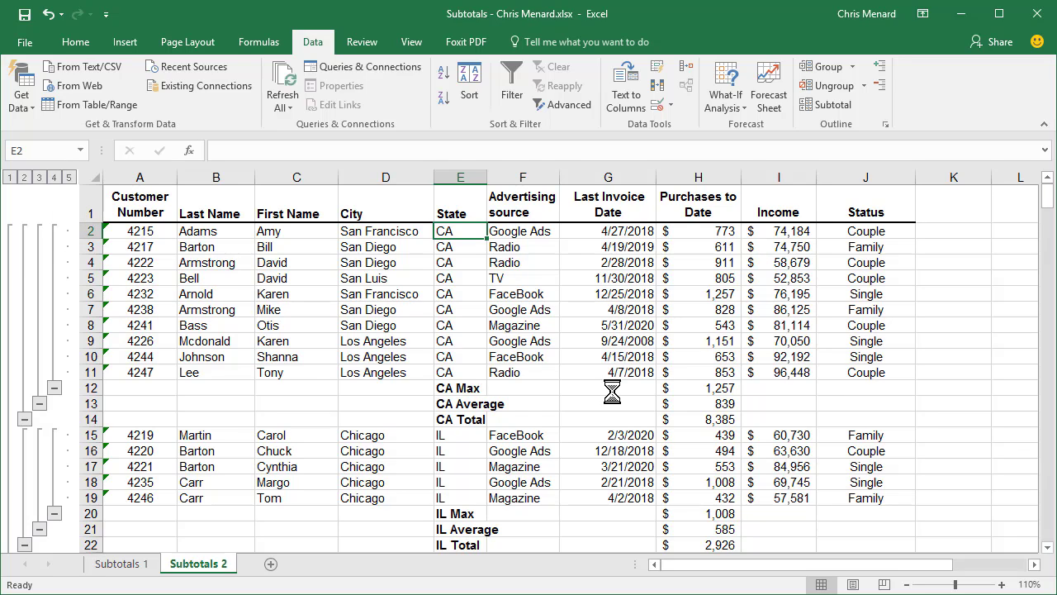
scroll("down", 3)
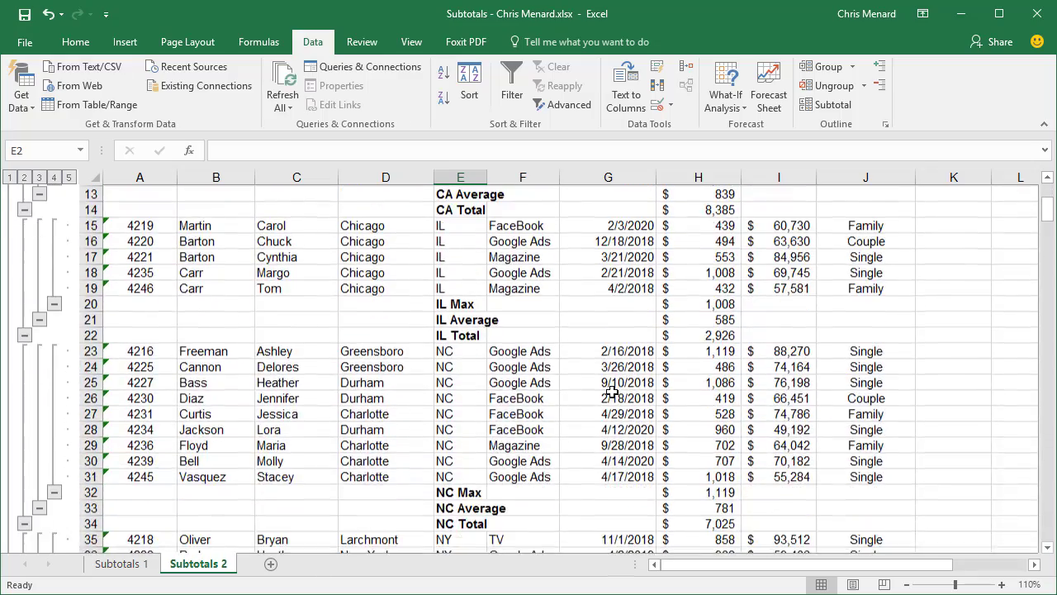
scroll("down", 3)
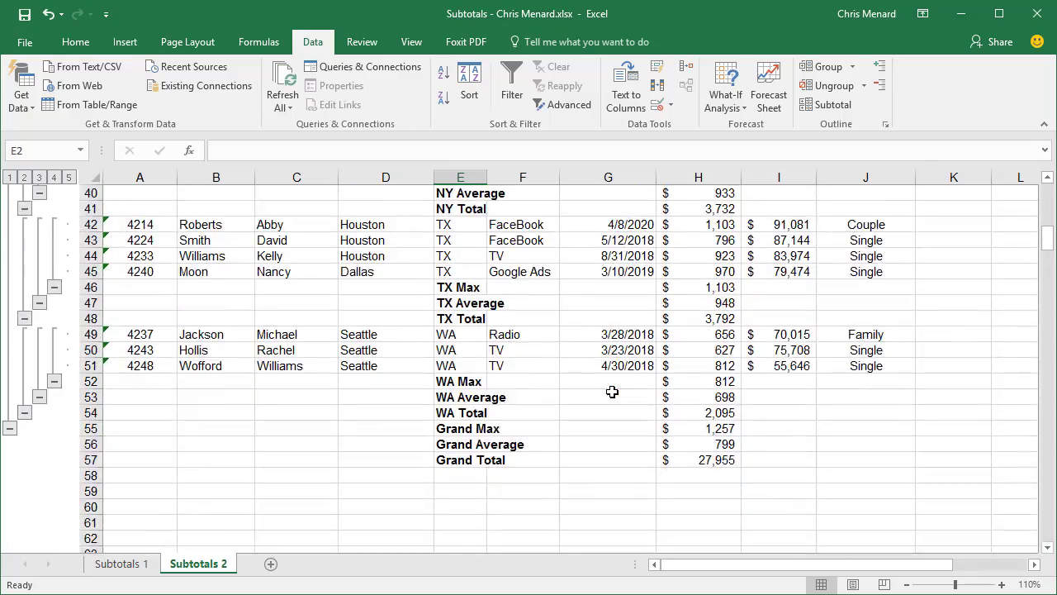